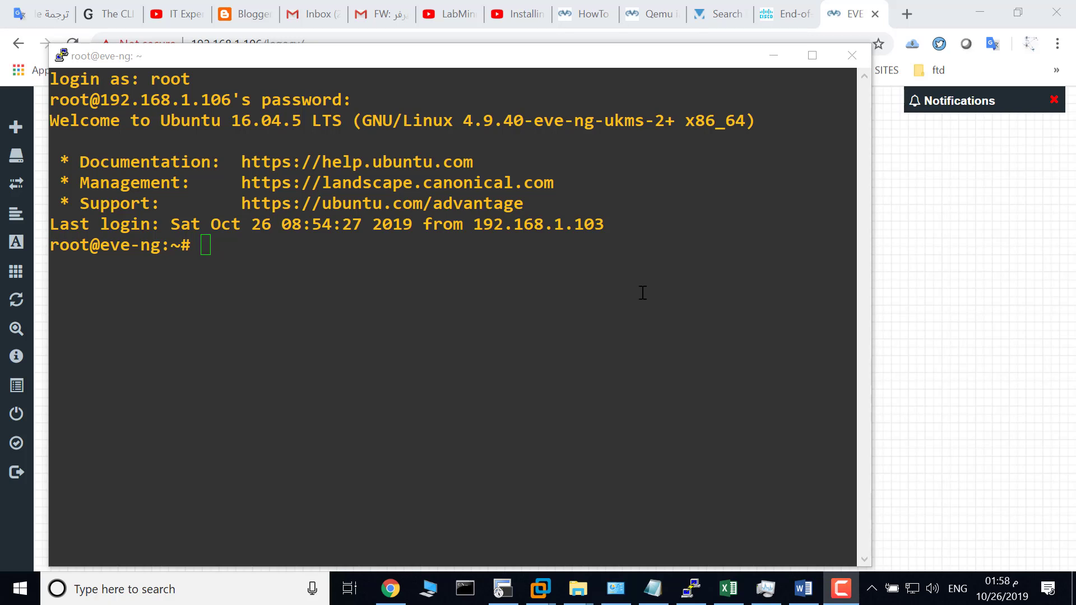
mouse_move(639, 289)
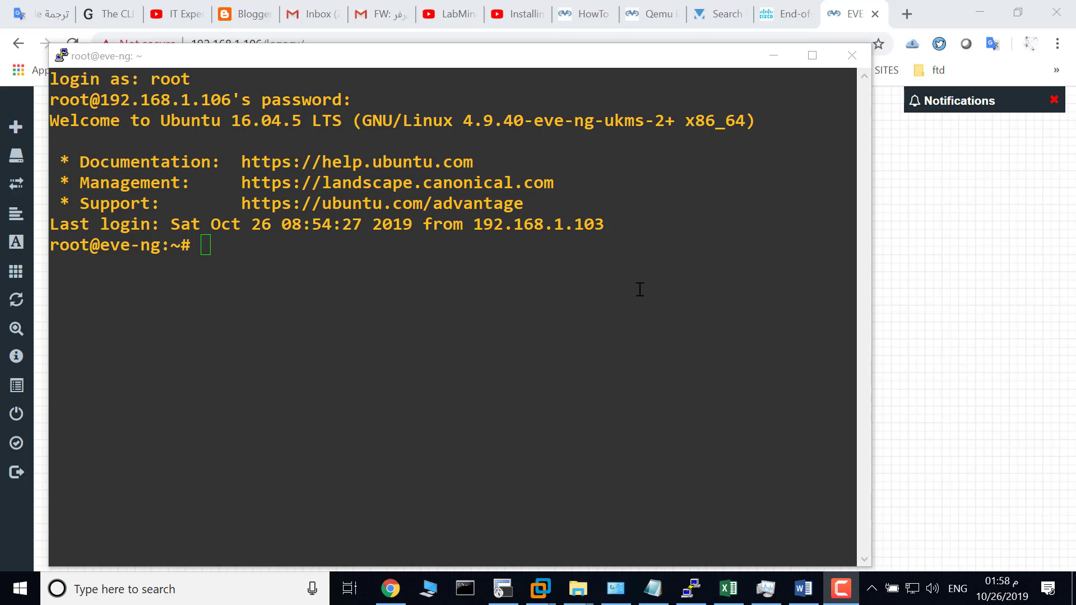
mouse_move(558, 286)
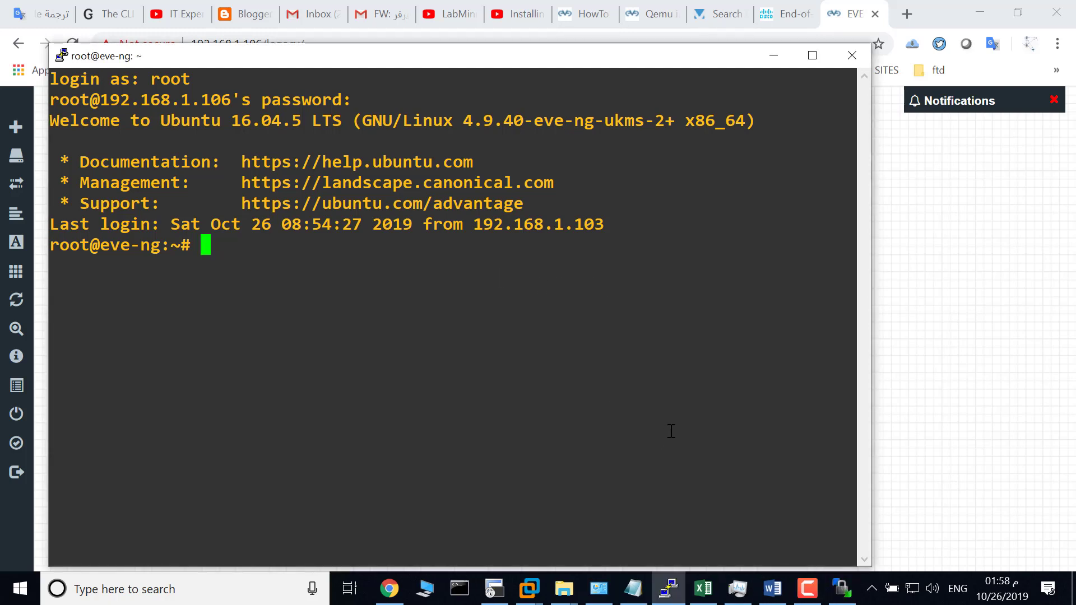
mouse_move(557, 321)
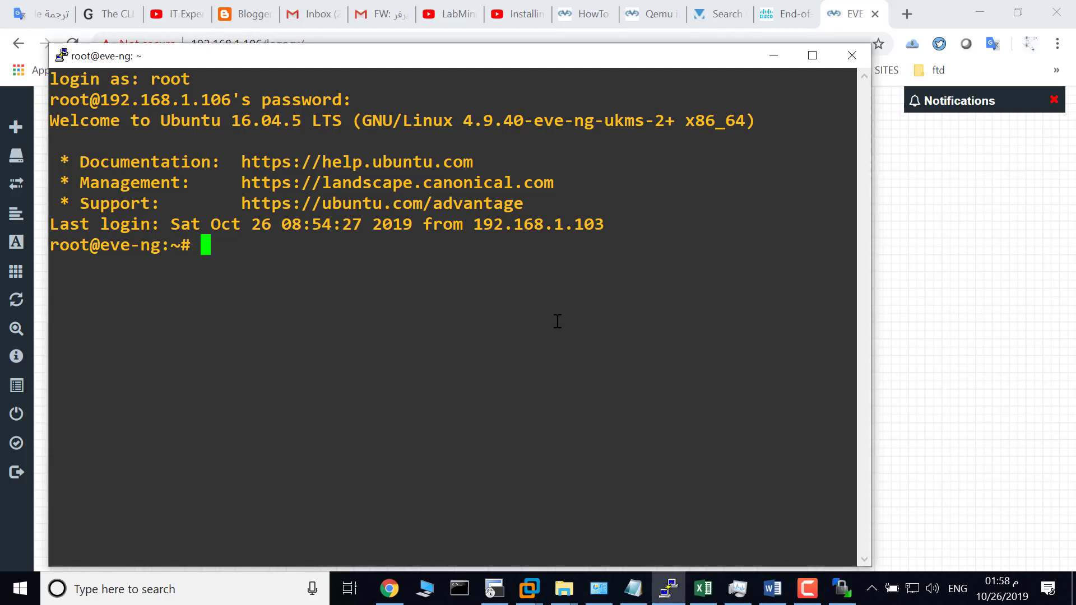
mouse_move(544, 323)
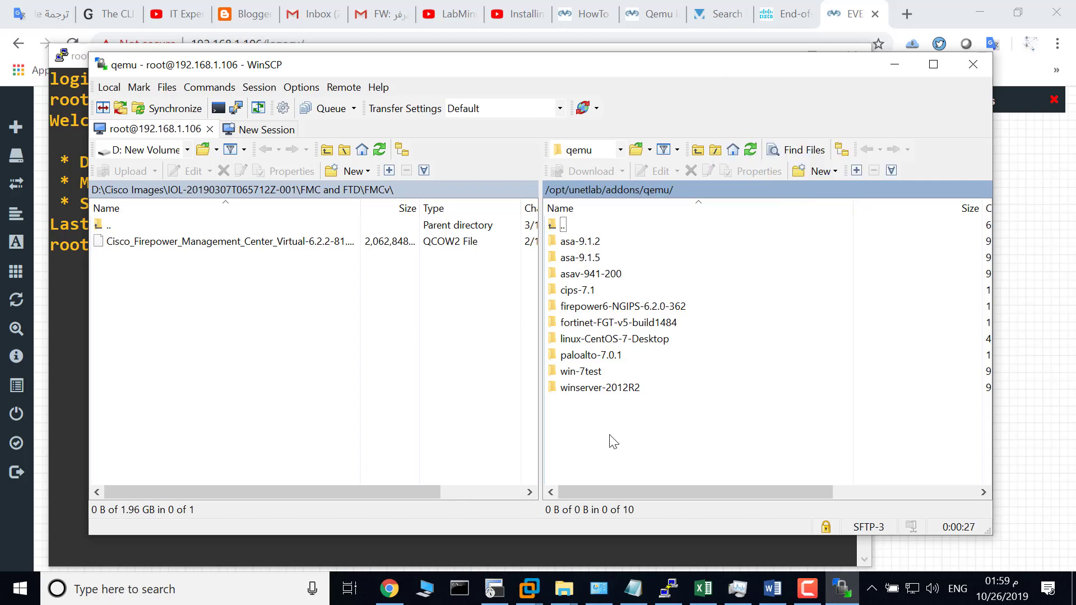
- Create a new remote directory named firepower6-FTD-6.3.0-83 under /opt/unetlab/addons/qemu
right_click(613, 442)
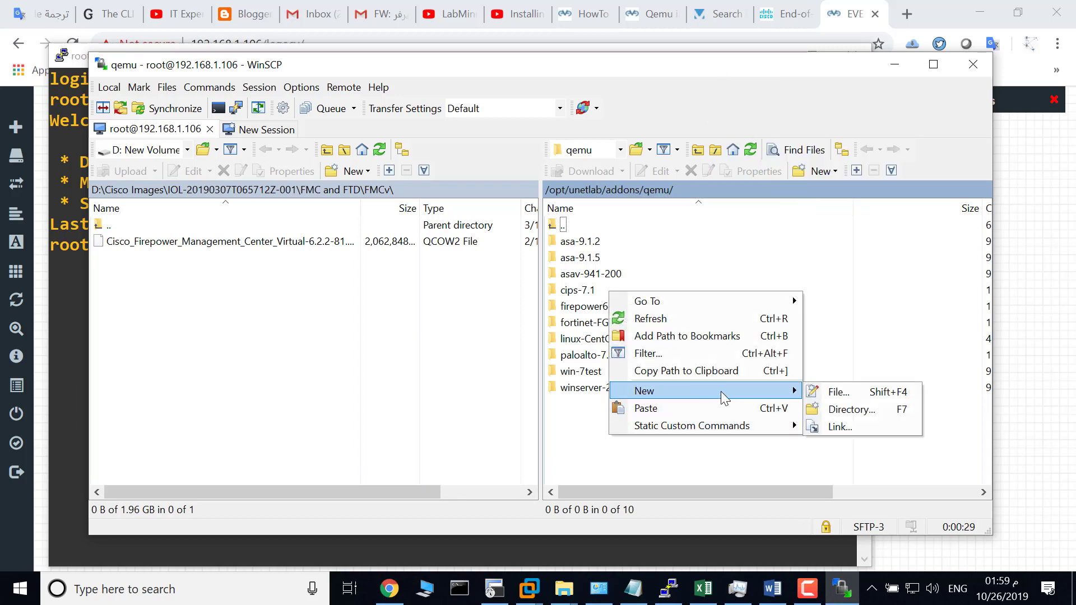
left_click(852, 410)
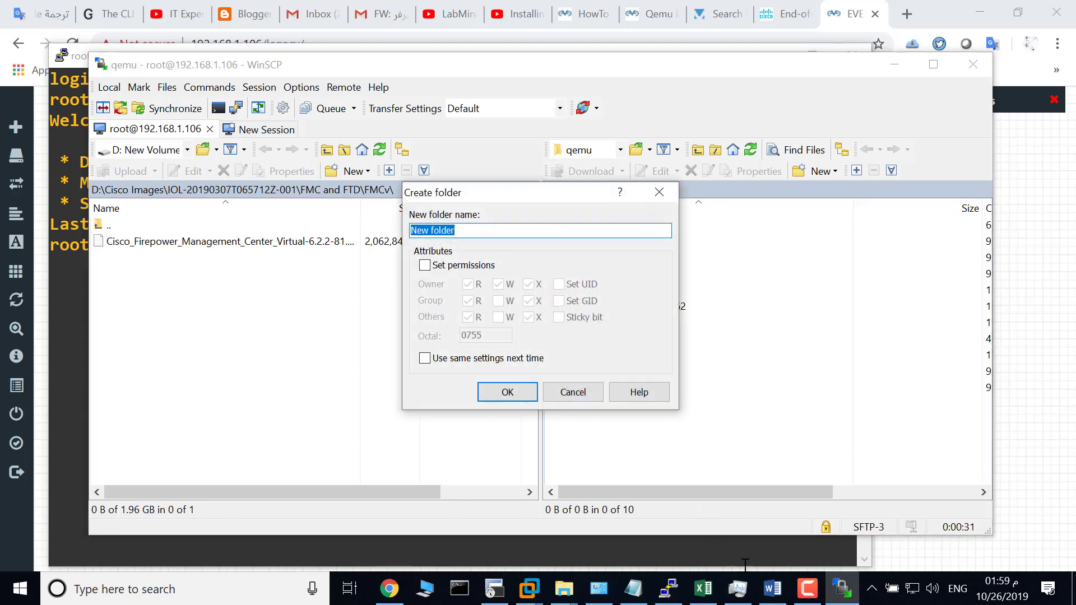
type("firepower6-FTD-6.3.0-83")
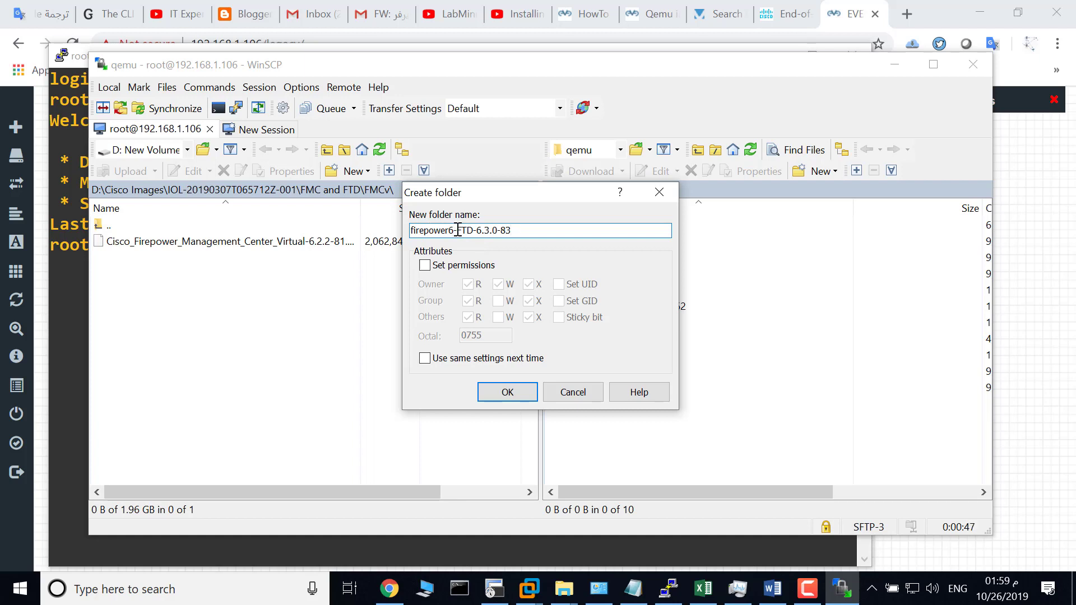
left_click(511, 230)
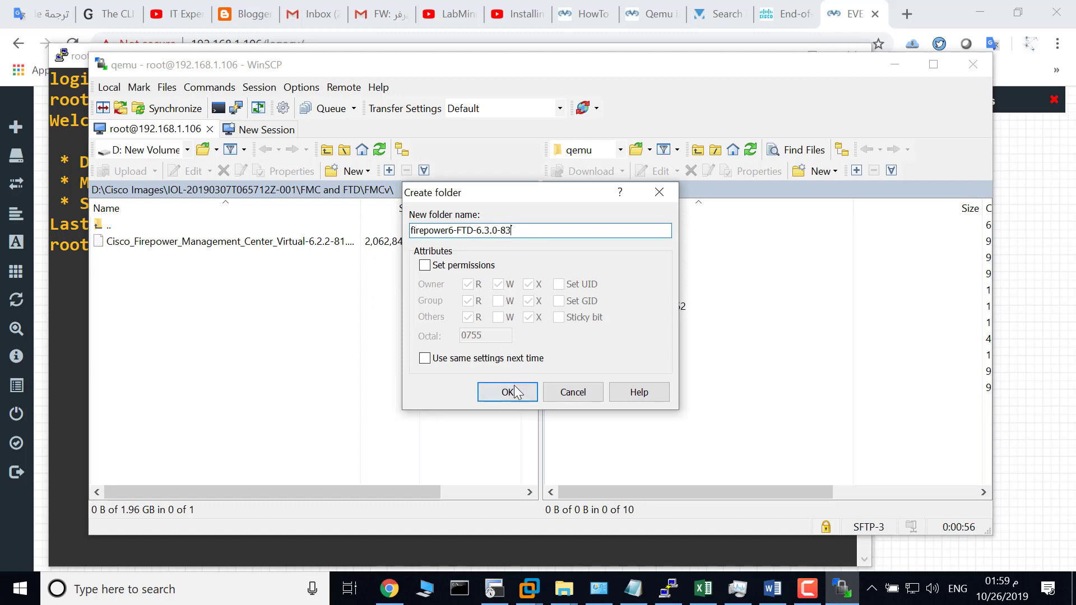
left_click(506, 392)
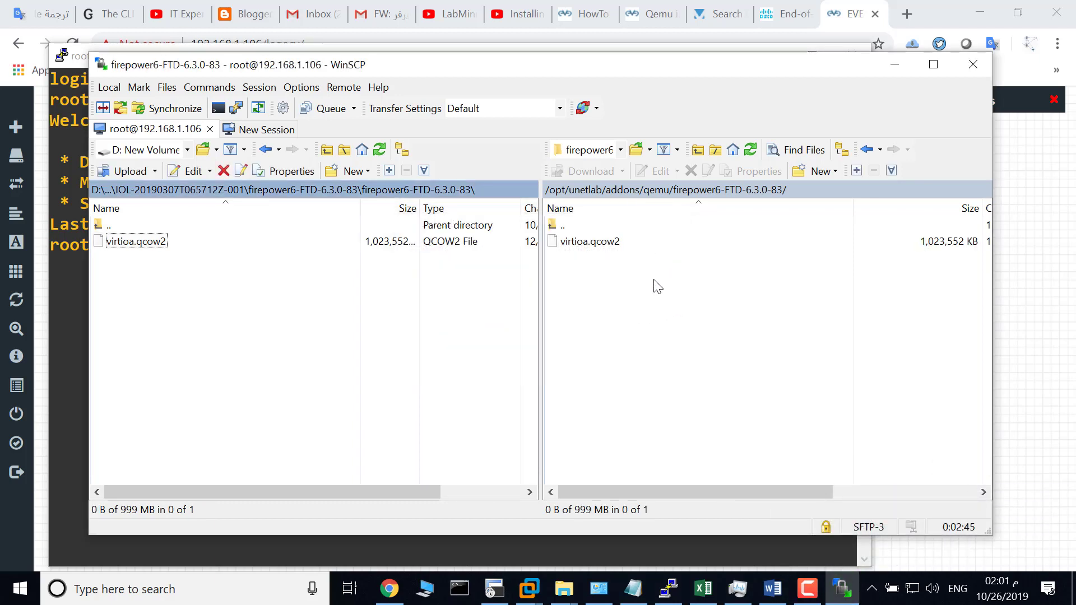
- Verify the uploaded 999 MB virtioa.qcow2 inside the server's firepower6-FTD-6.3.0-83 folder
left_click(588, 241)
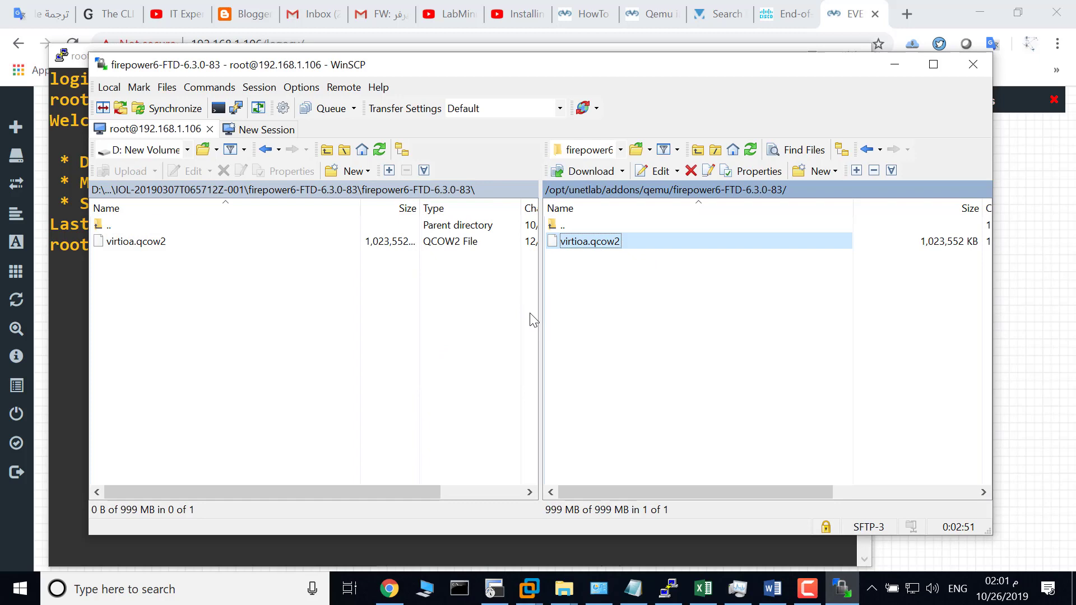
mouse_move(497, 310)
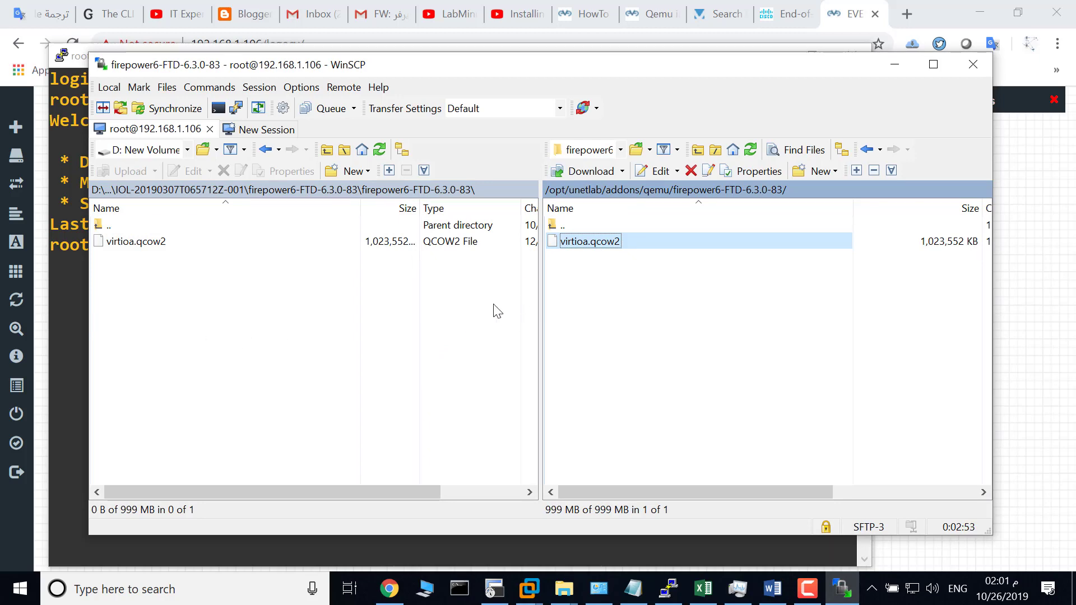
mouse_move(331, 385)
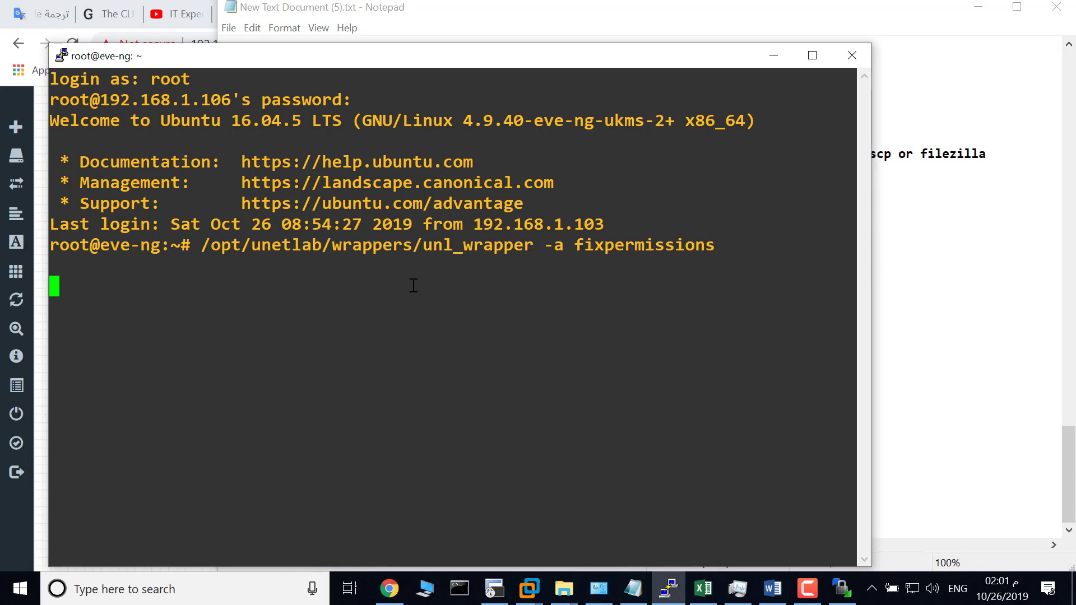
mouse_move(555, 343)
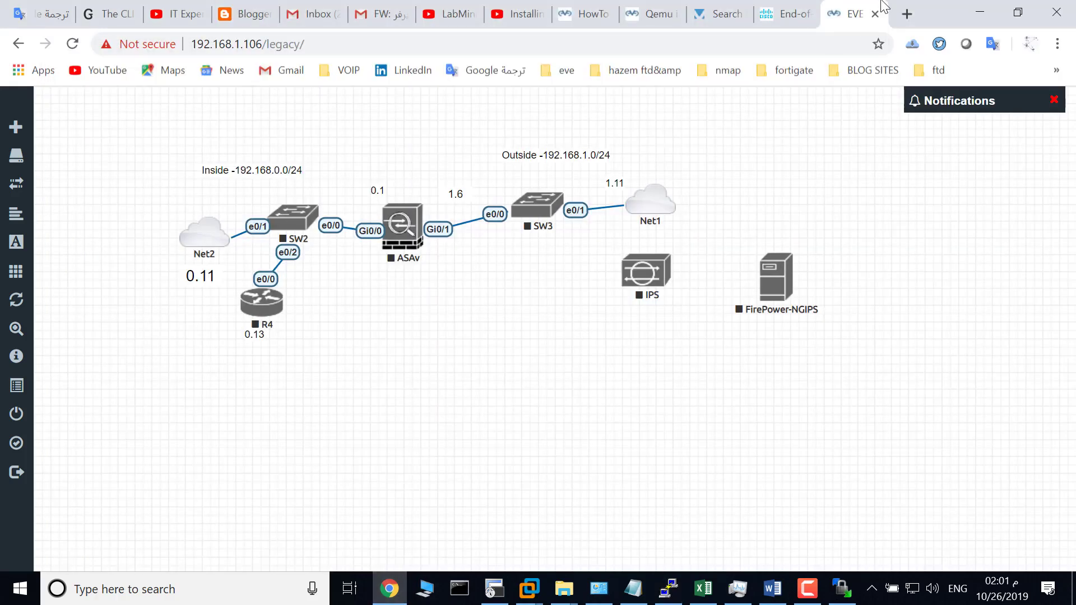
- Start a new node from the Cisco FirePower 6 template with image firepower6-FTD-6.3.0-83
left_click(14, 127)
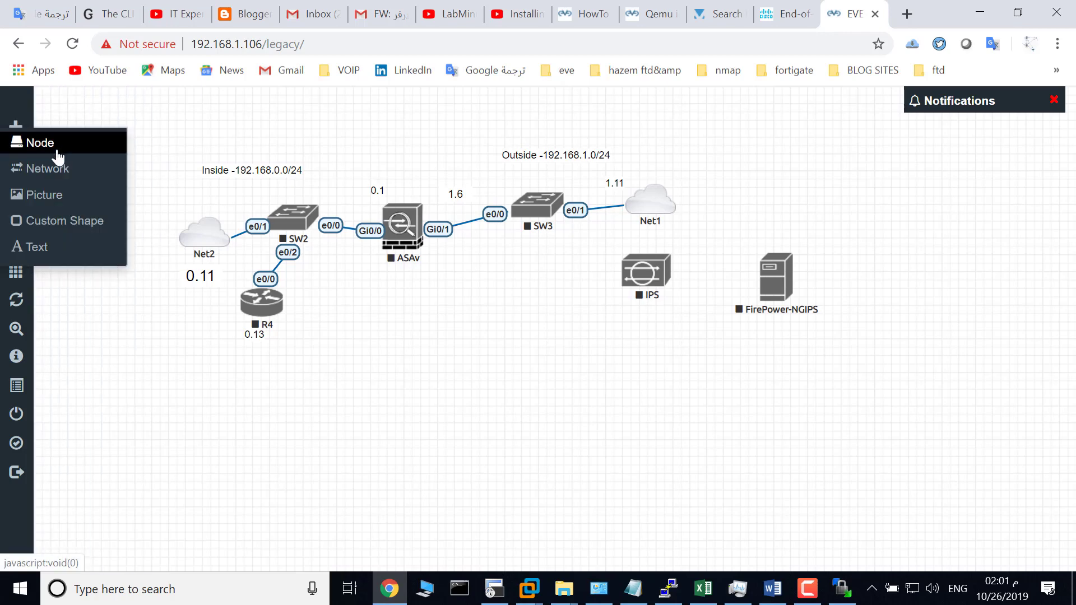
left_click(39, 142)
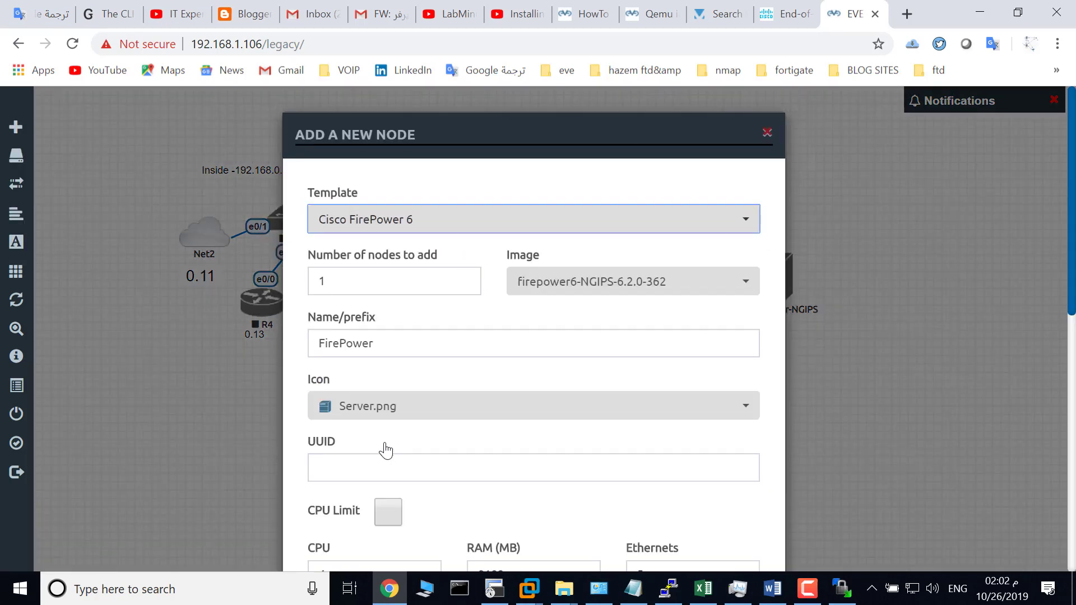
left_click(631, 281)
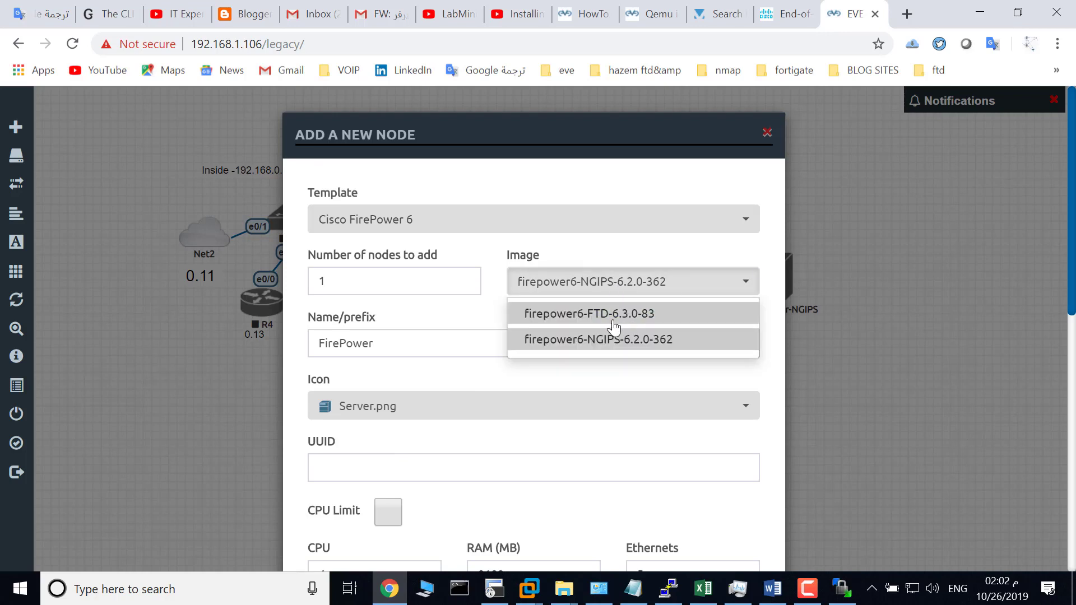
mouse_move(563, 323)
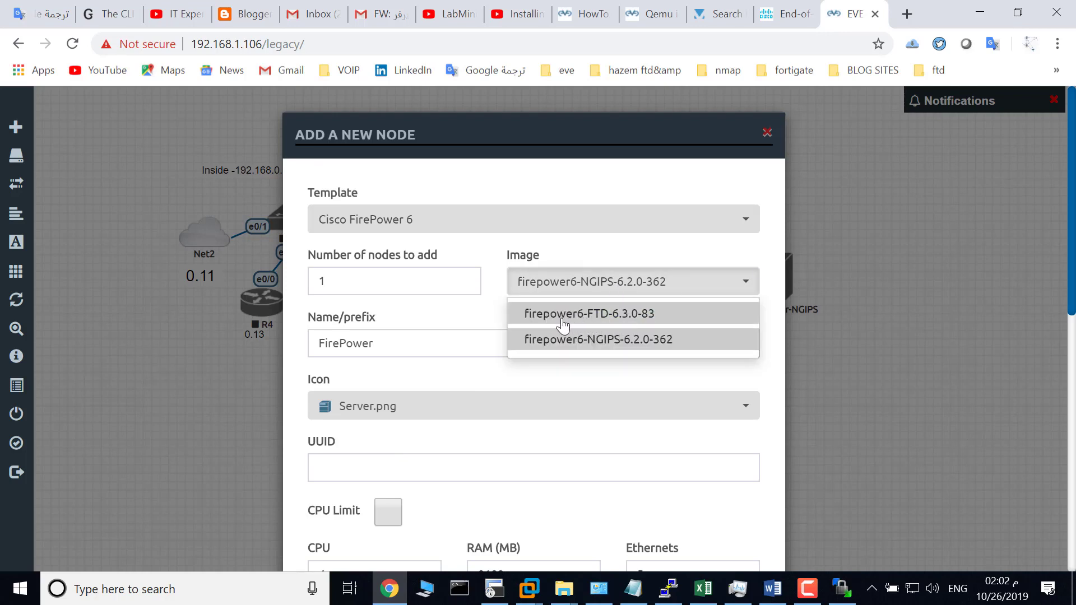
left_click(589, 314)
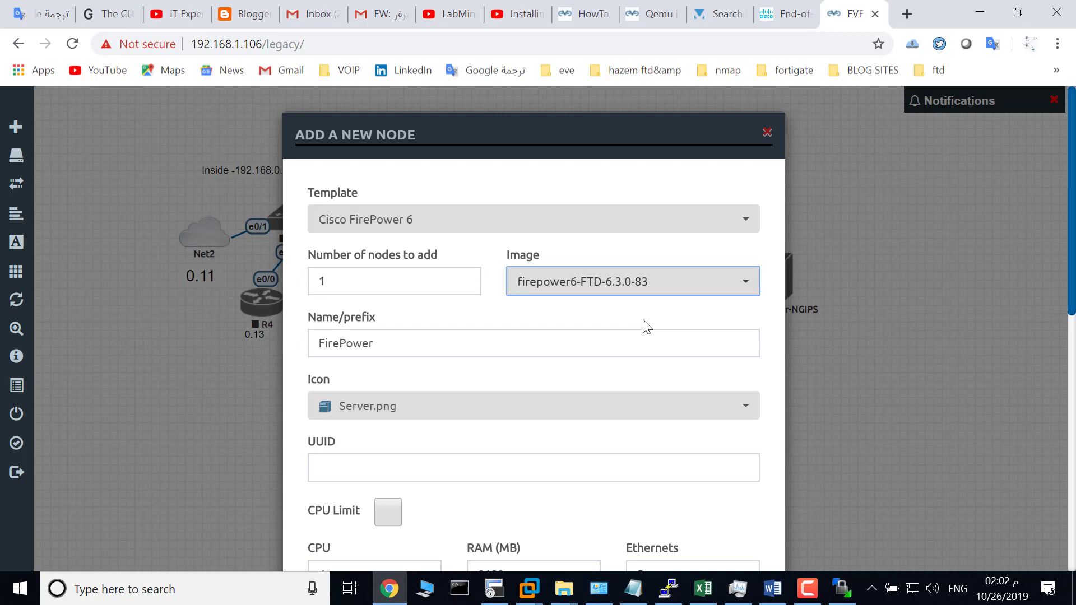
- Name the node FirePower-FTD and save it to the lab
left_click(533, 343)
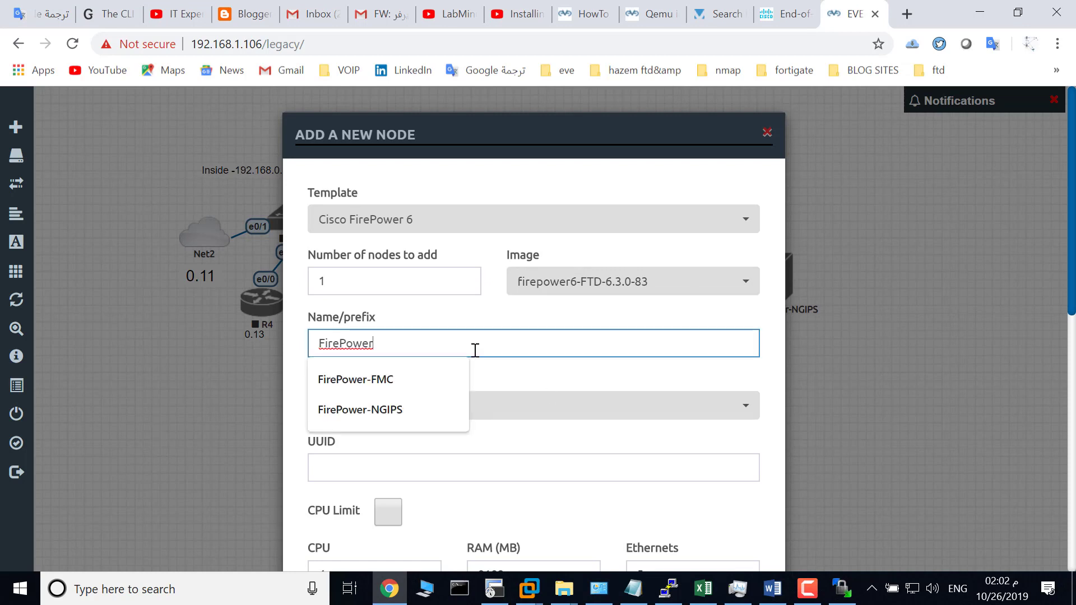
type("-FT")
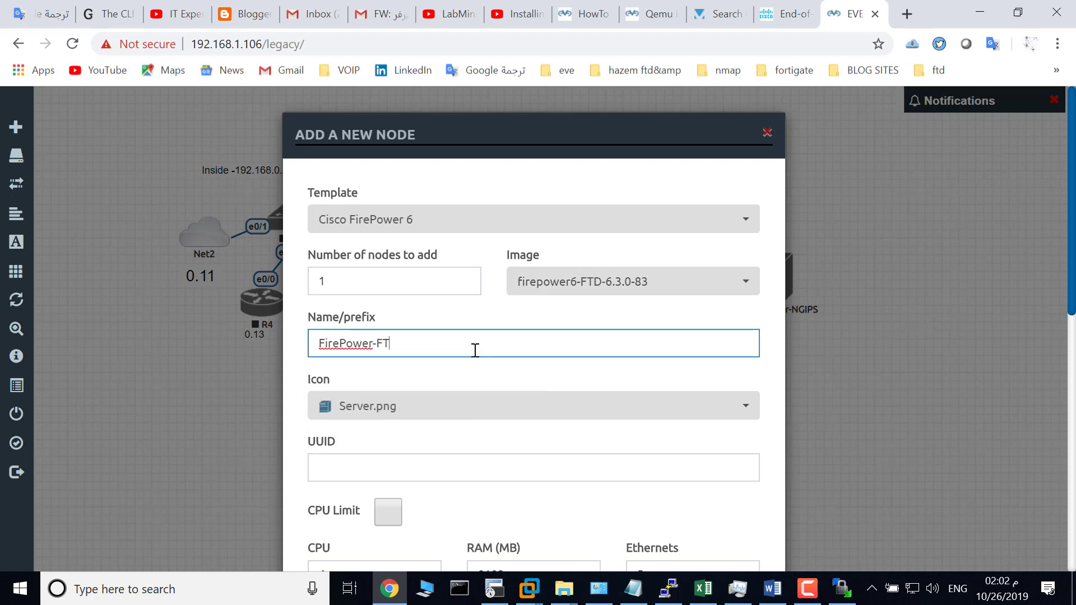
scroll("down", 3)
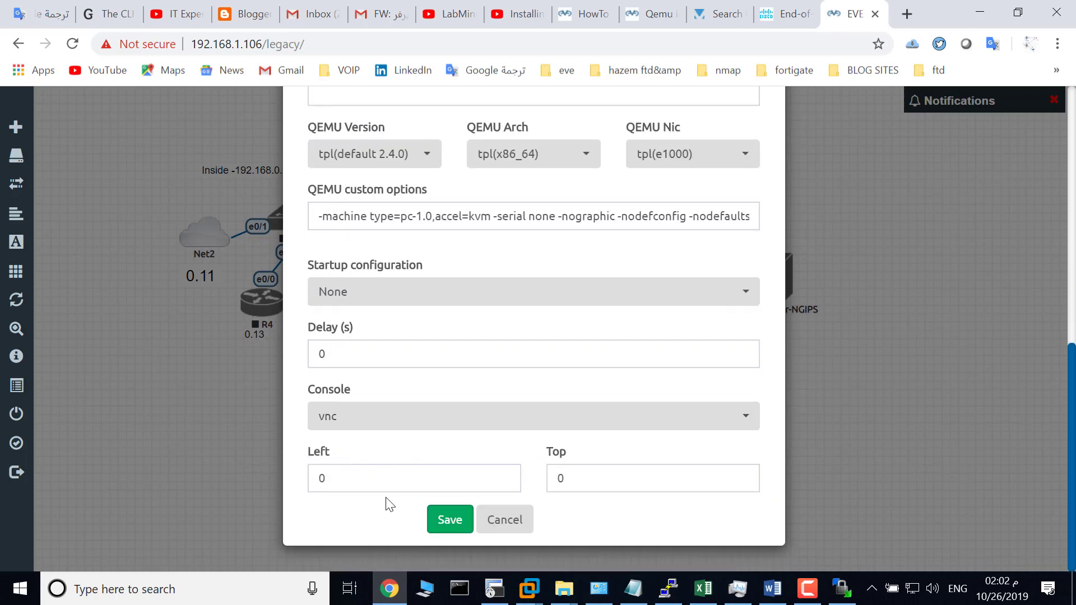
left_click(450, 519)
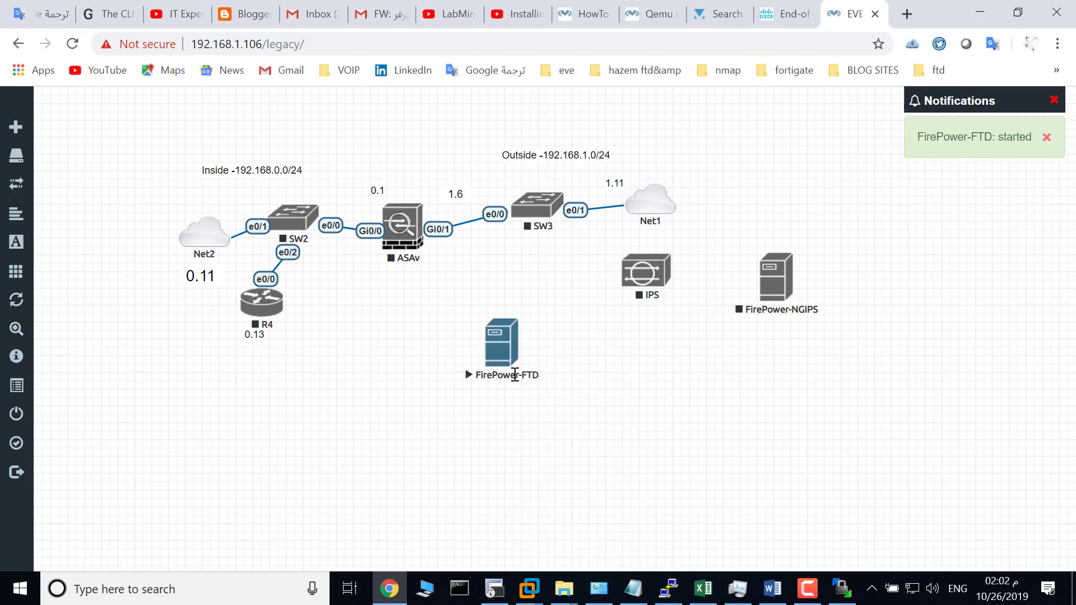
mouse_move(472, 414)
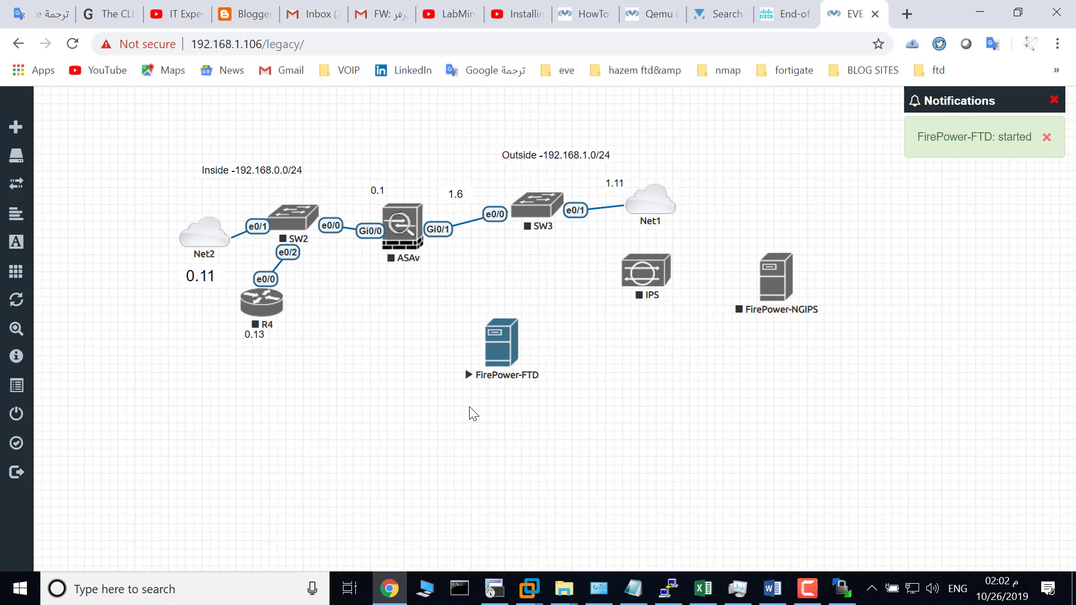
mouse_move(506, 432)
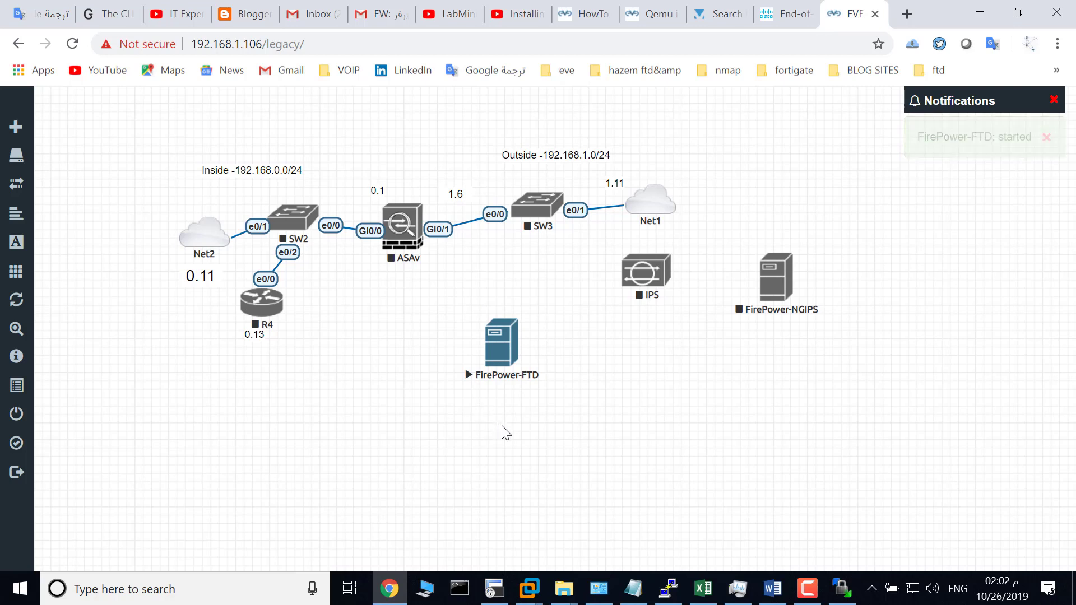
mouse_move(652, 425)
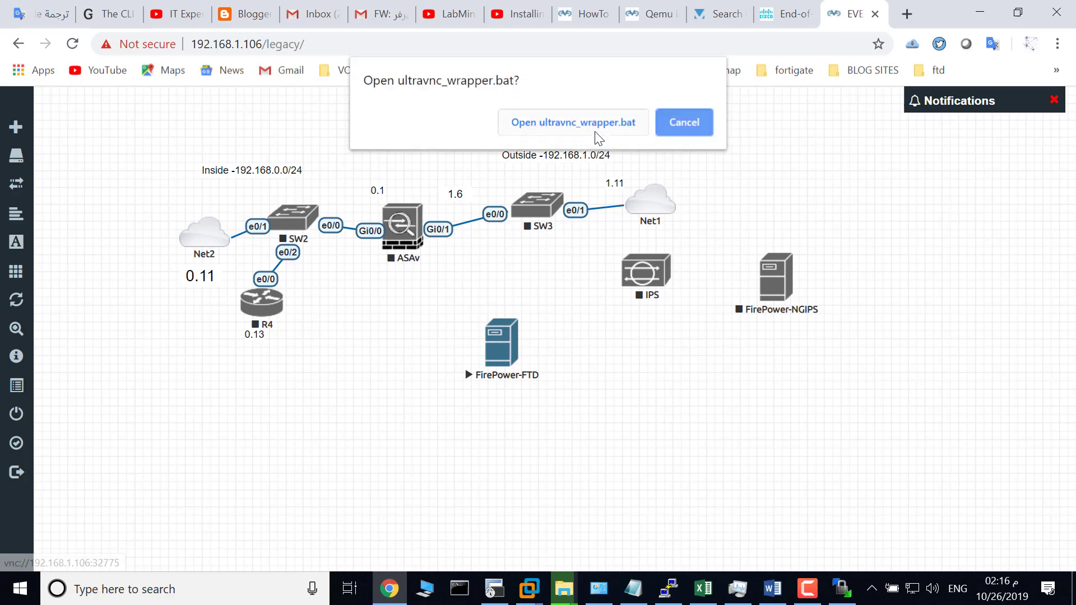
- Launch the node's UltraVNC console and begin entering the admin username at the login prompt
left_click(573, 122)
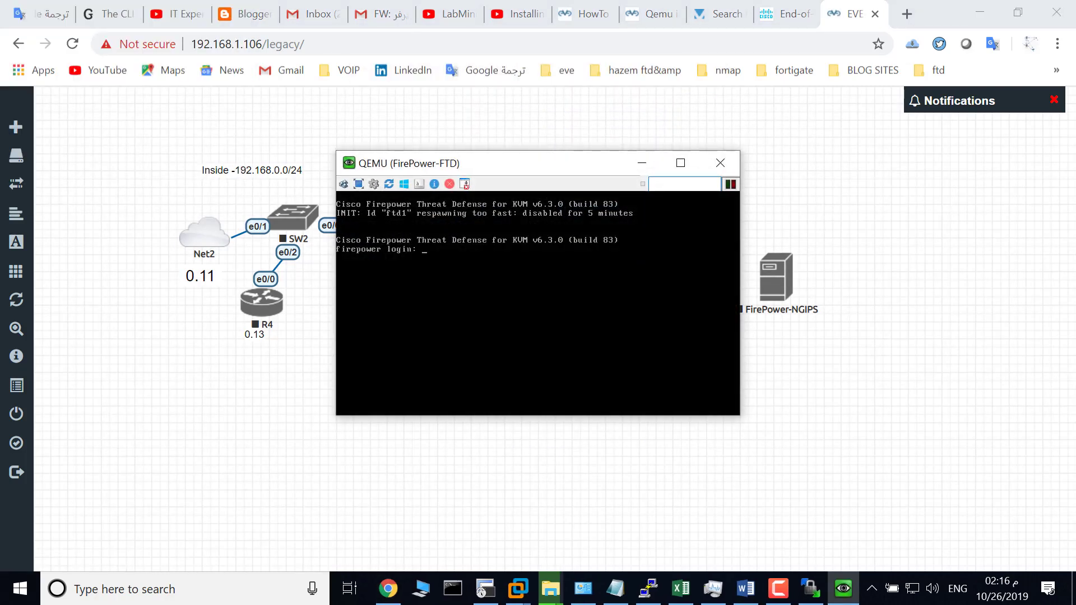
type("ad")
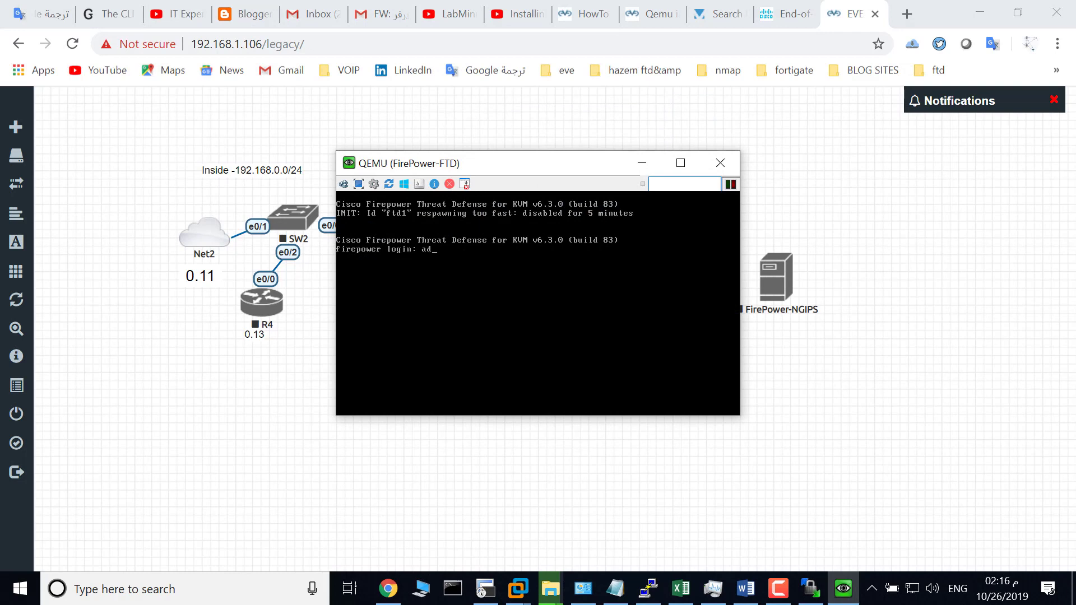